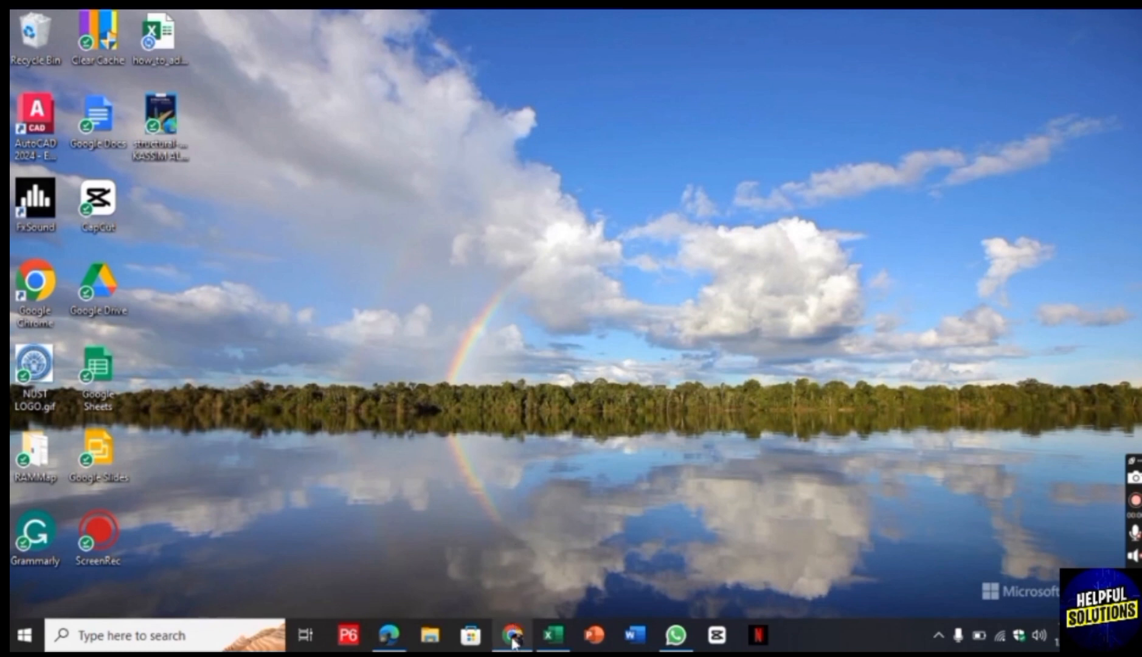
- Switch to the Chrome window holding the Wix Studio editor for My Site 2
left_click(514, 635)
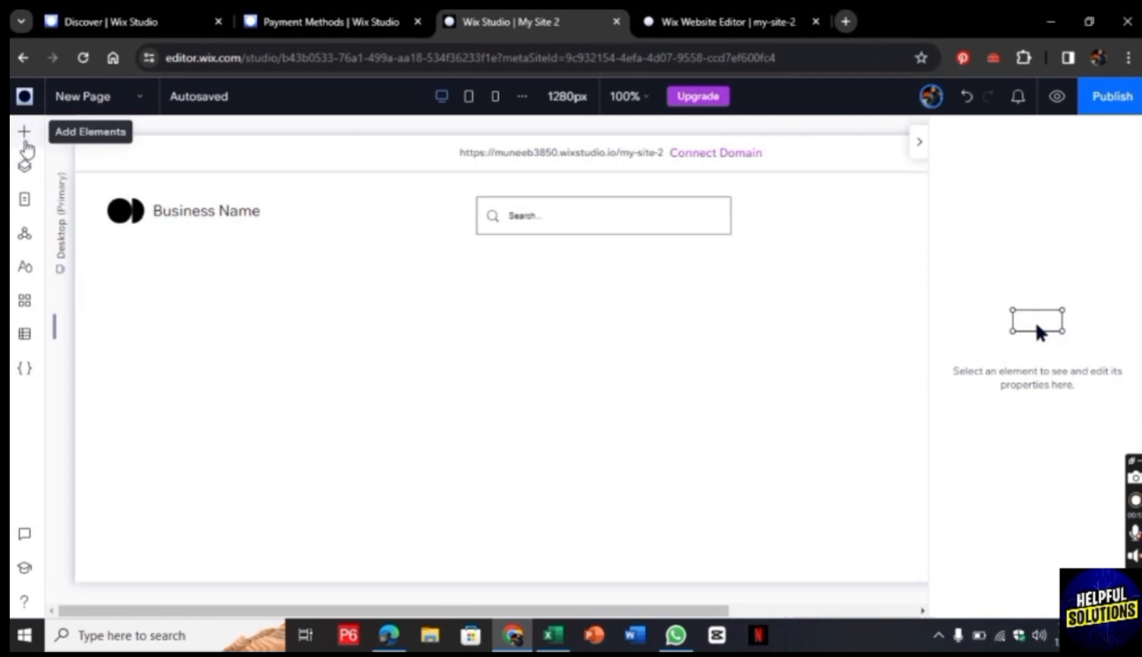
- Show the Embed & Social category in the Add Elements panel, listing Embed Code and Embed Site
left_click(24, 132)
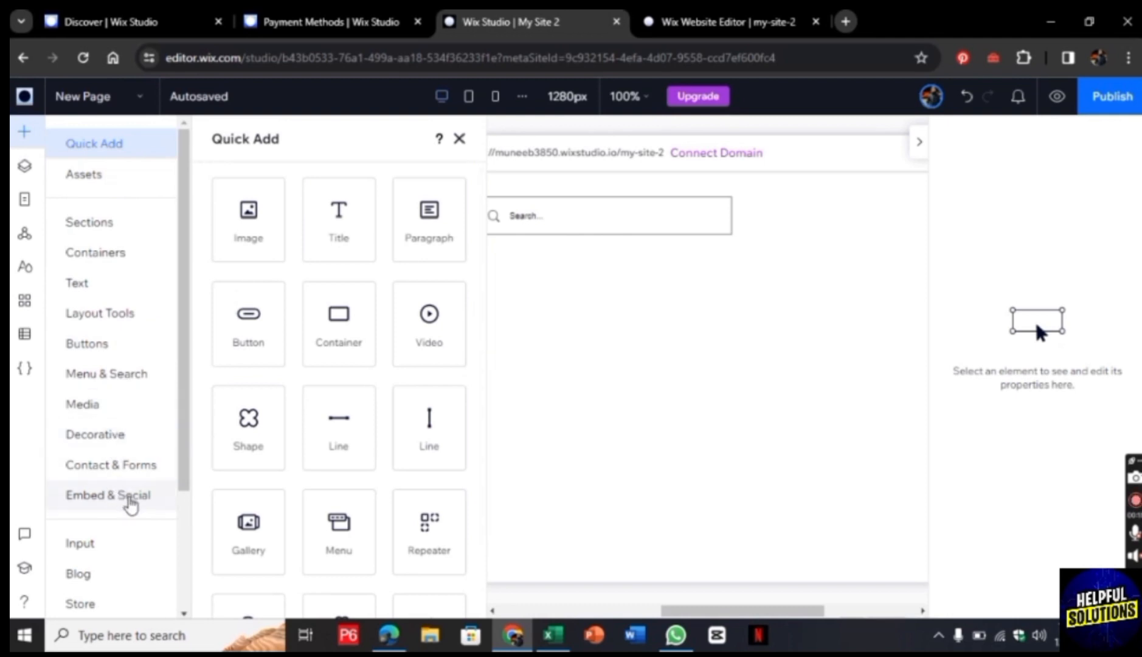
left_click(108, 495)
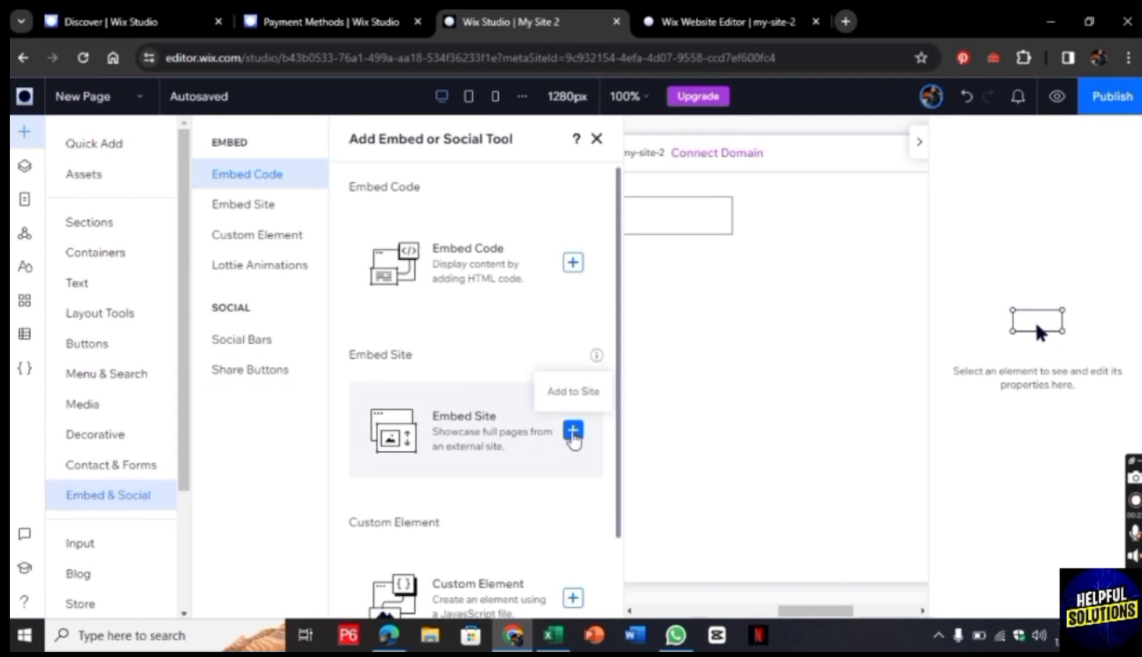
left_click(573, 429)
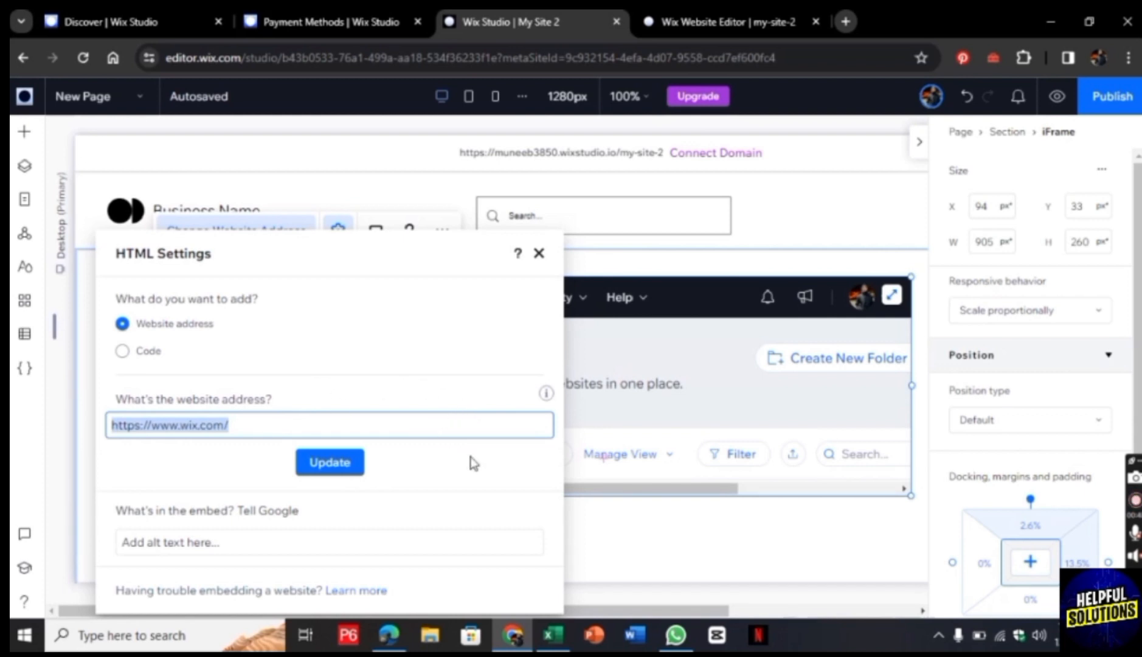
mouse_move(731, 491)
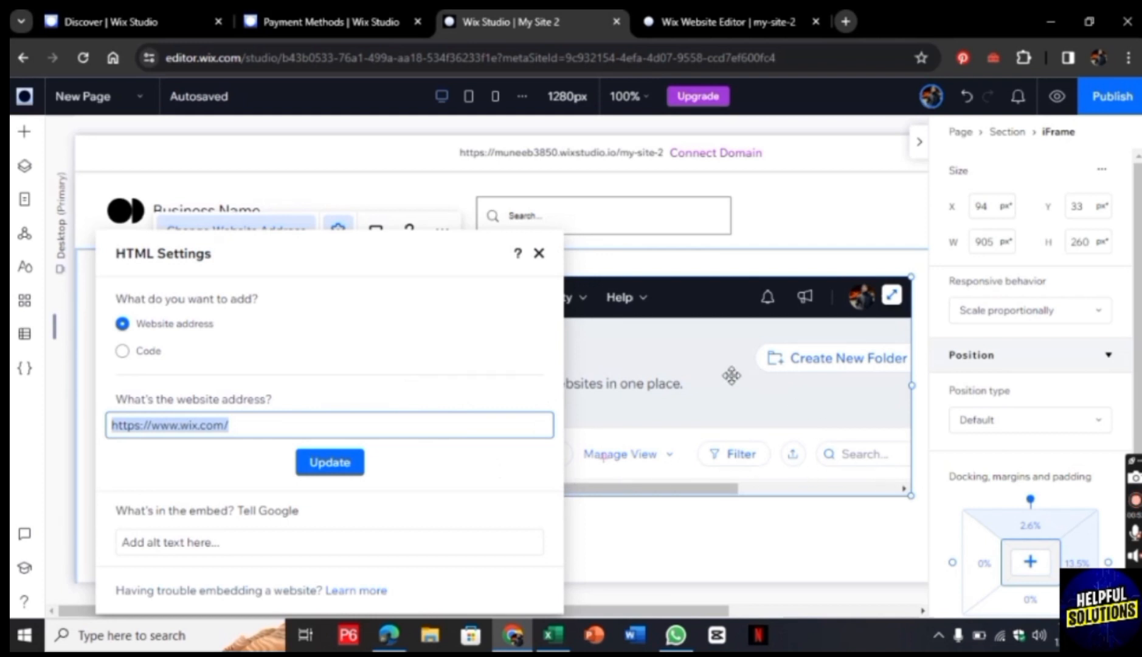
mouse_move(731, 375)
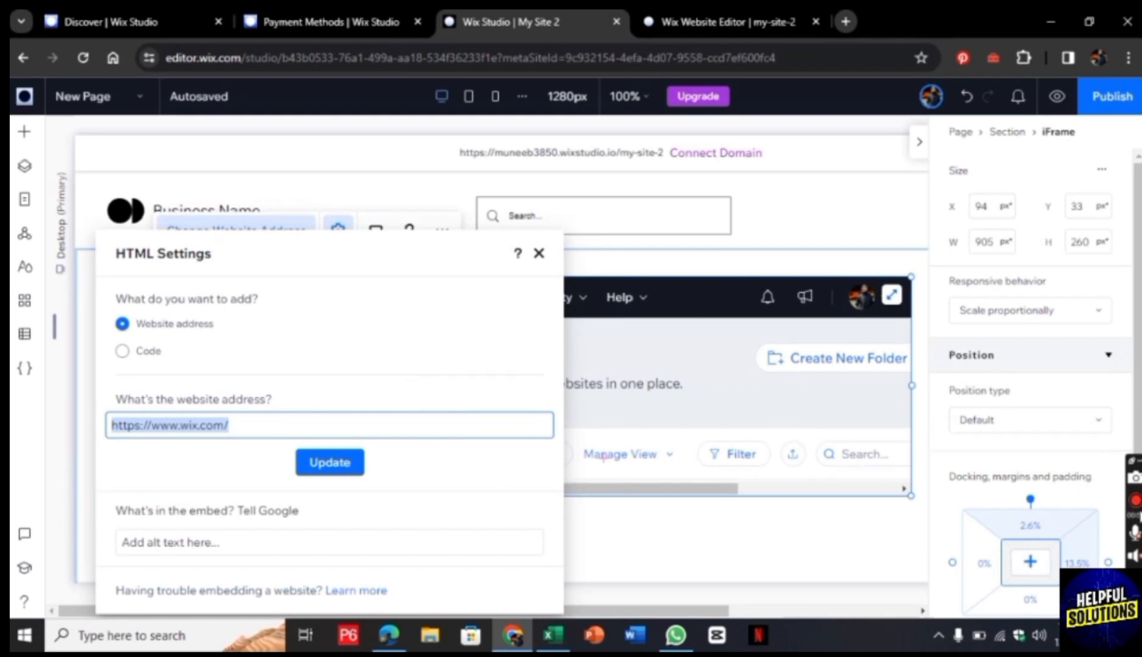